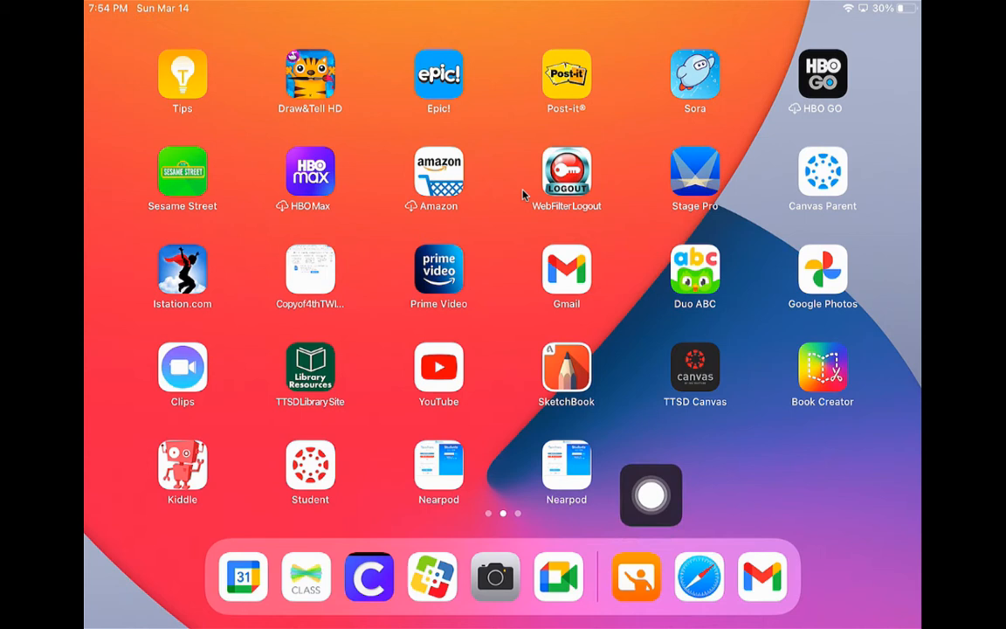
- Launch Nearpod from the Home Screen to reach the student join page
{"action": "left_click_drag", "start_coordinate": [650, 496], "coordinate": [690, 469]}
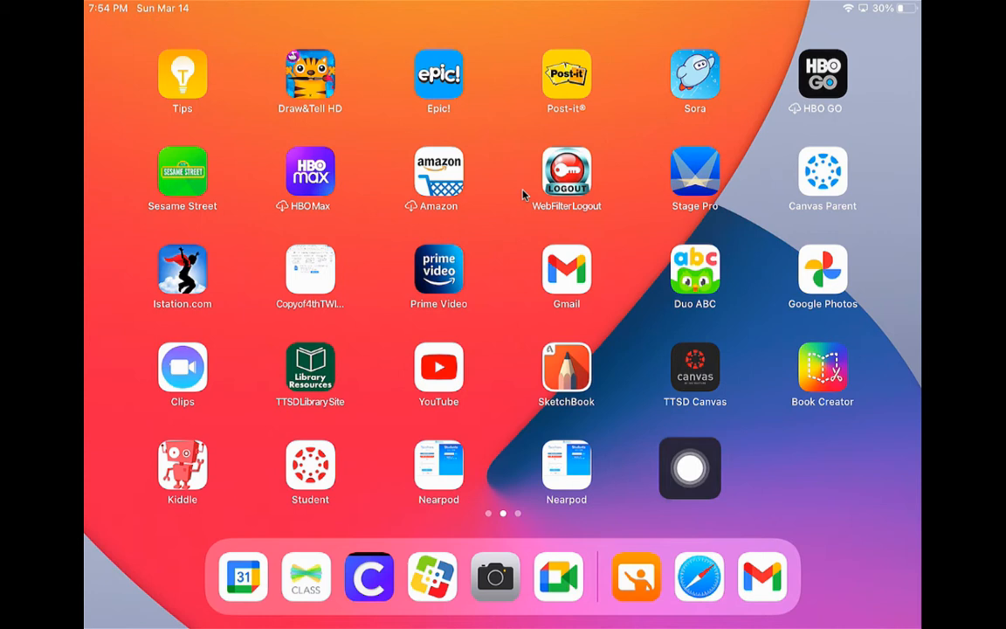
{"action": "left_click", "coordinate": [566, 468]}
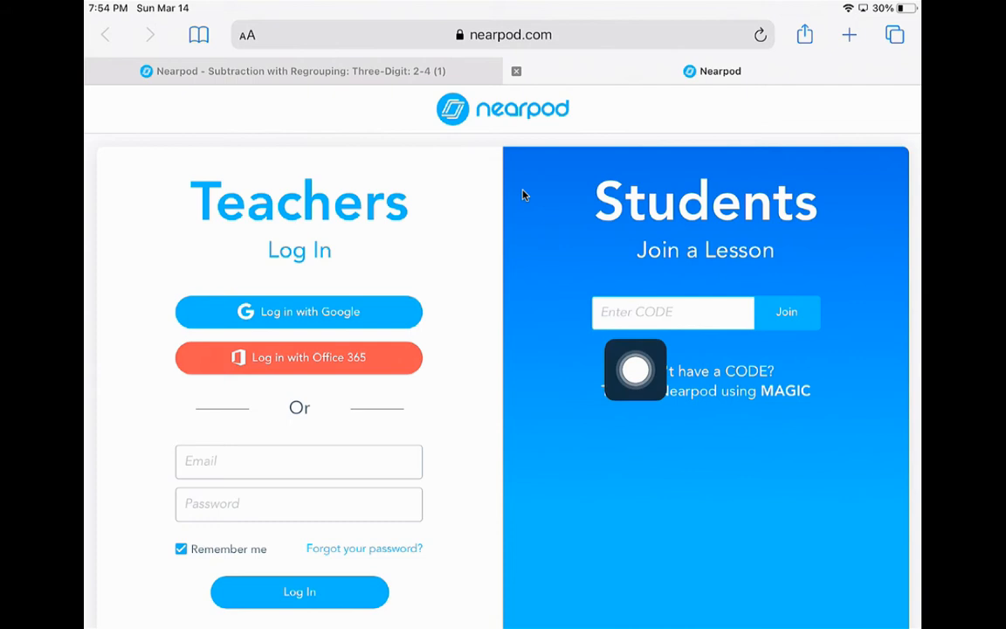
- Enter the lesson code and join the Subtraction with Regrouping lesson
{"action": "left_click", "coordinate": [673, 311]}
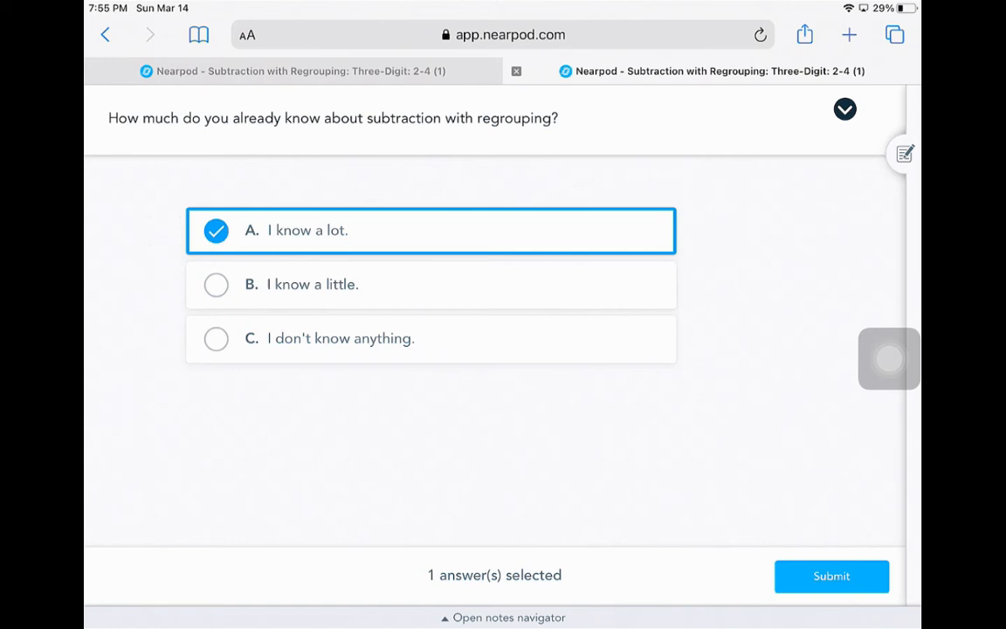
- Choose option C "I don't know anything" and submit the poll response
{"action": "left_click", "coordinate": [430, 338]}
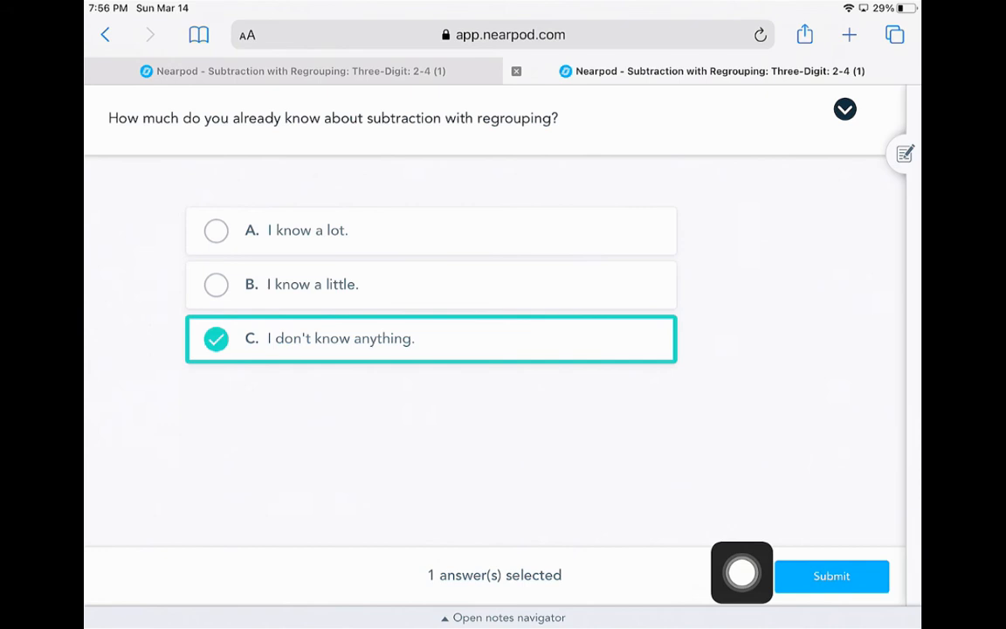
{"action": "left_click", "coordinate": [831, 576]}
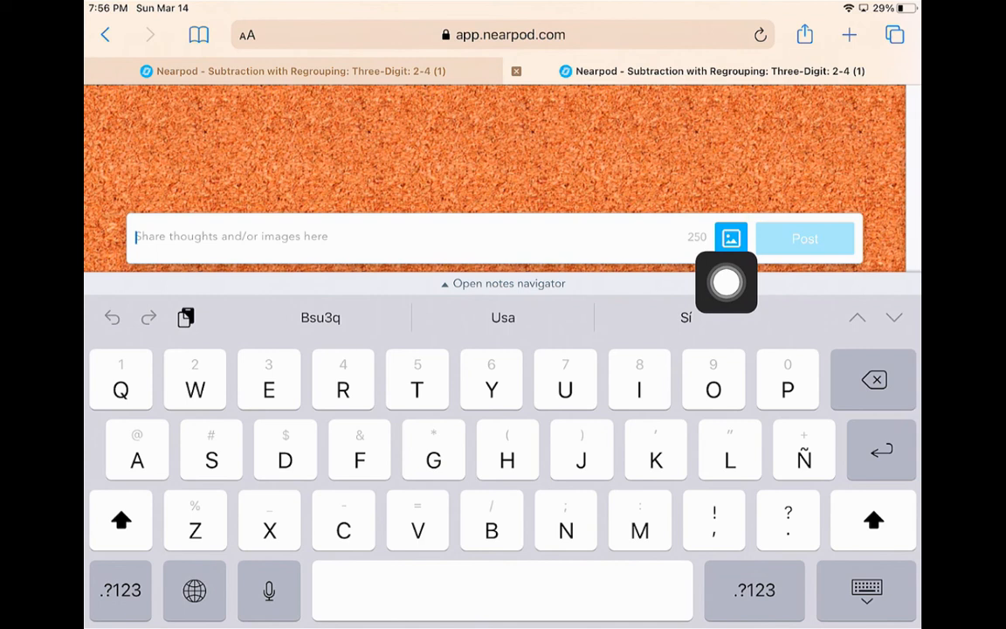
- Start a Collaborate board post and bring up the image upload window
{"action": "left_click", "coordinate": [730, 237]}
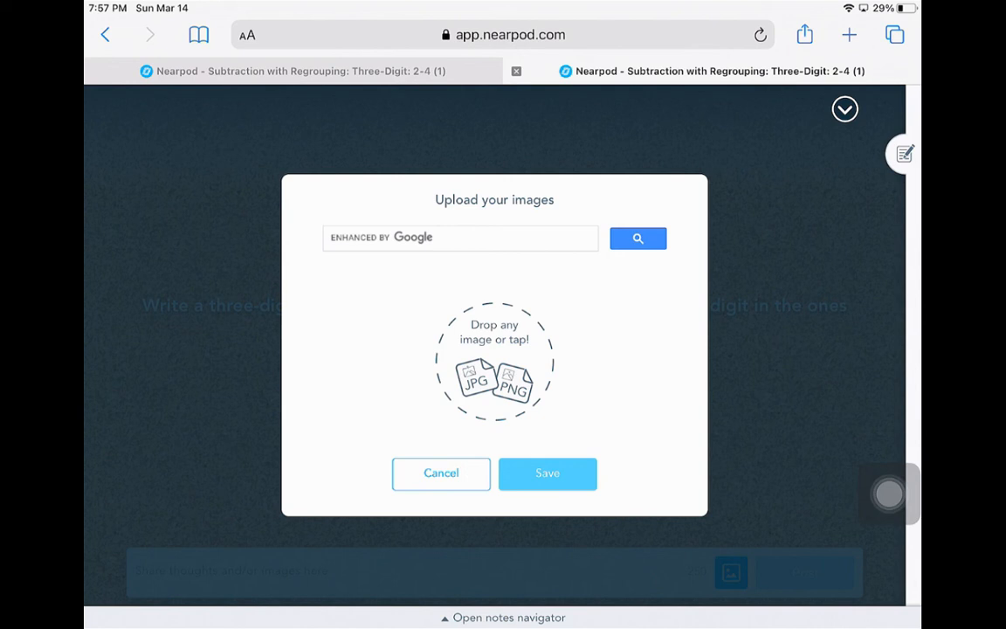
- Cancel the Upload your images dialog without adding an image
{"action": "left_click", "coordinate": [440, 471]}
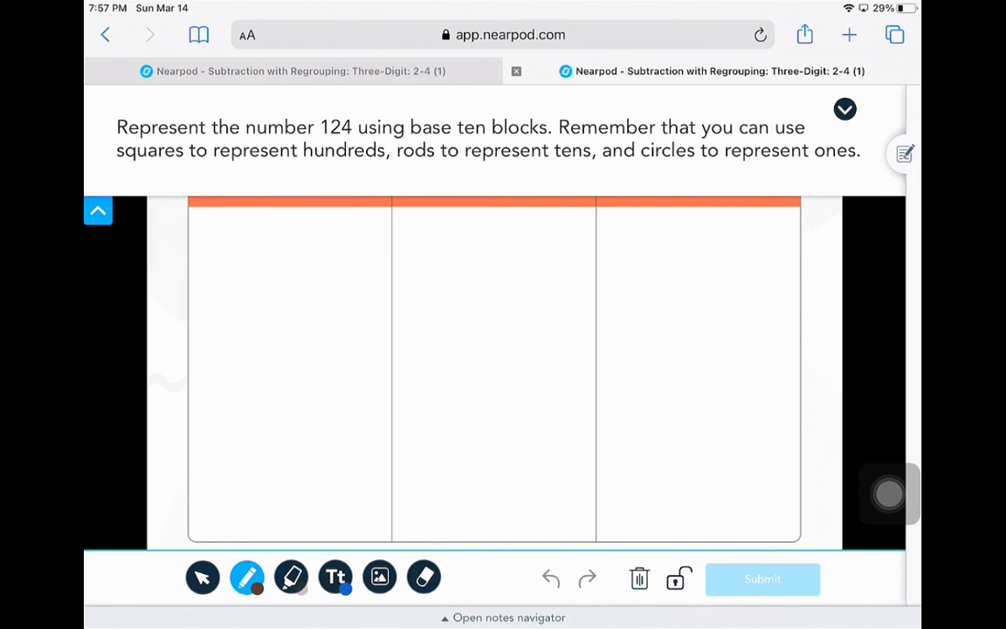
- Pick brown from the pen palette and draw a vertical rod in the left column
{"action": "left_click", "coordinate": [248, 576]}
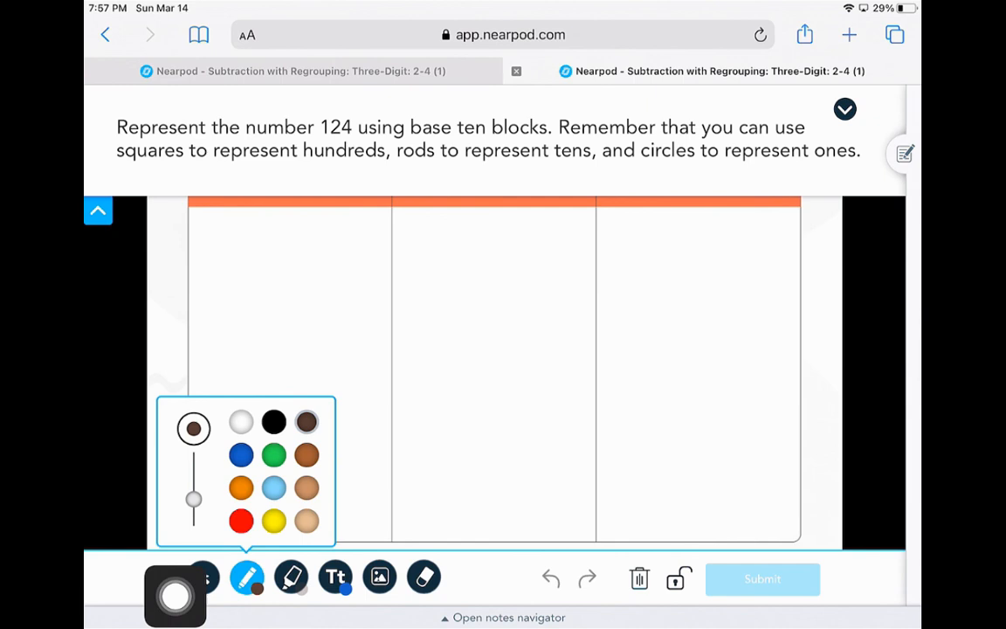
{"action": "left_click_drag", "start_coordinate": [293, 253], "coordinate": [293, 424]}
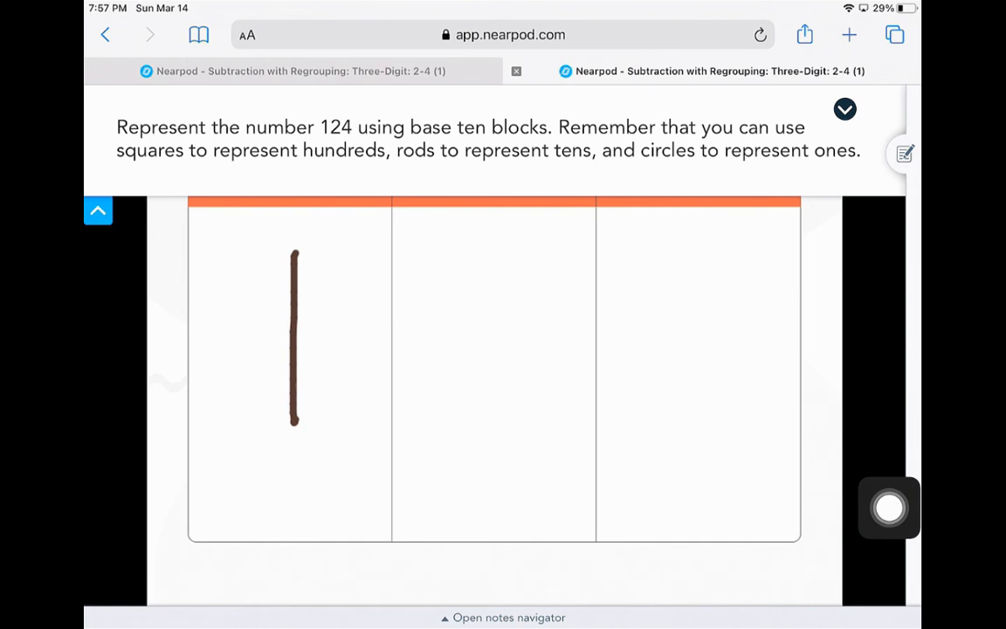